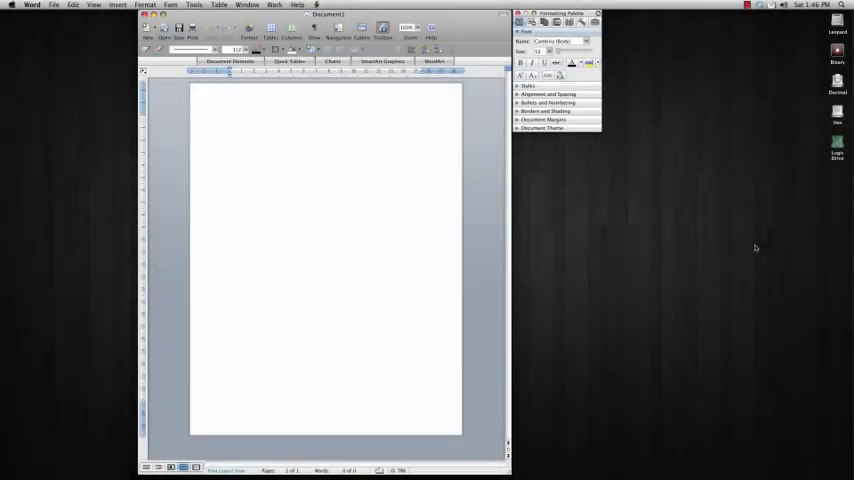
Step: Switch the blank document to Notebook Layout from the View menu
click(229, 118)
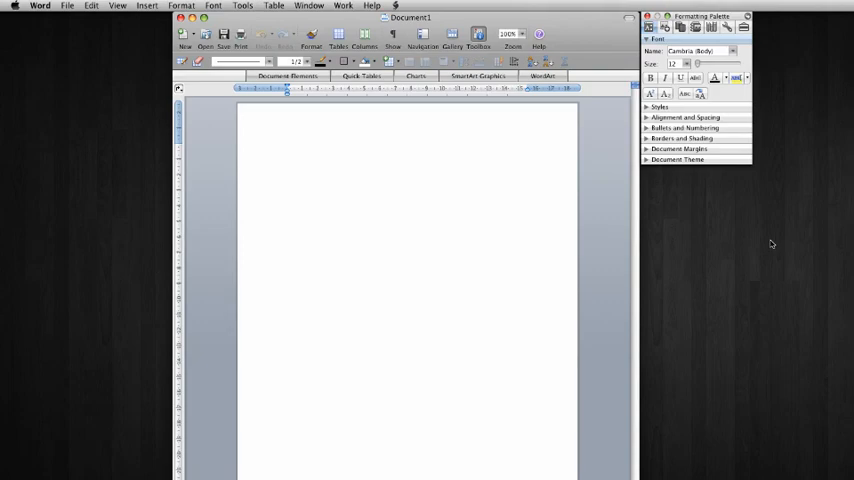
click(287, 147)
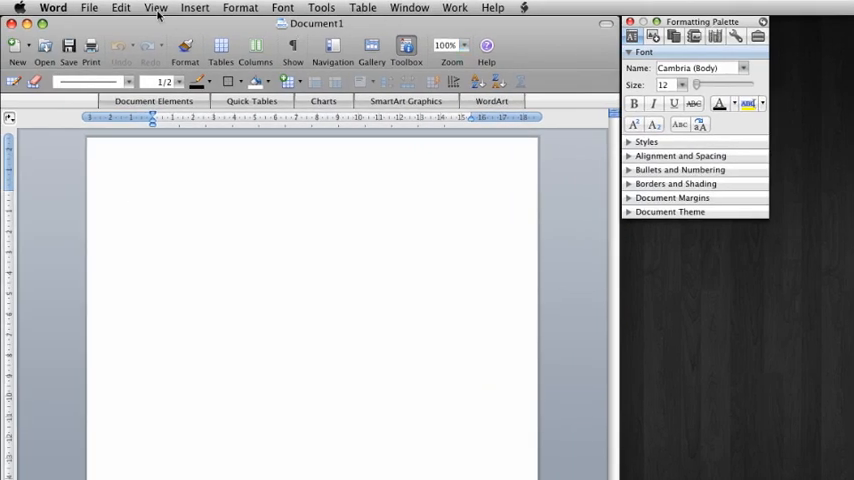
click(155, 7)
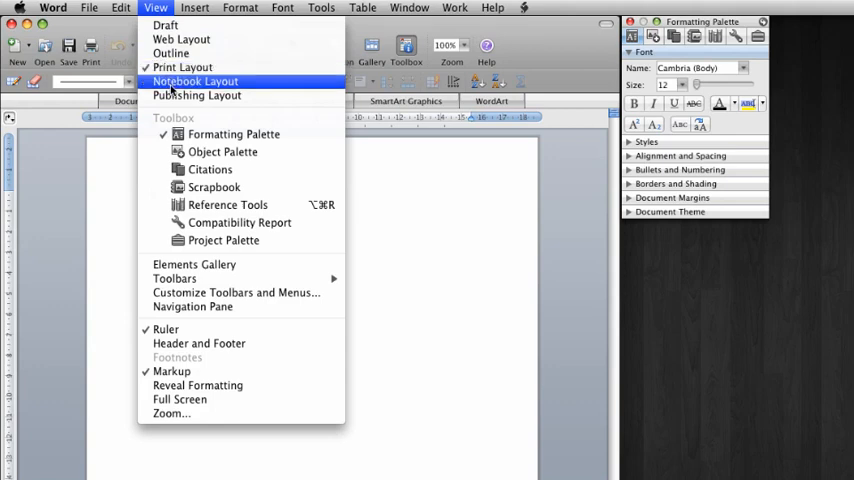
click(195, 81)
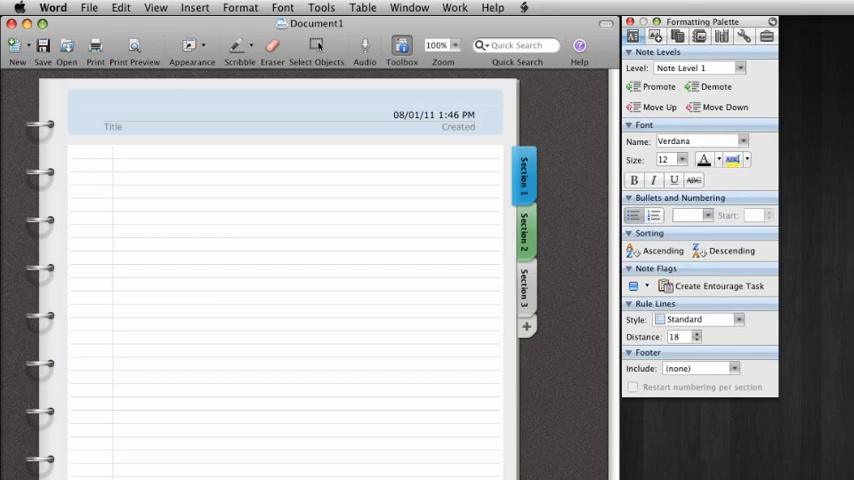
click(116, 151)
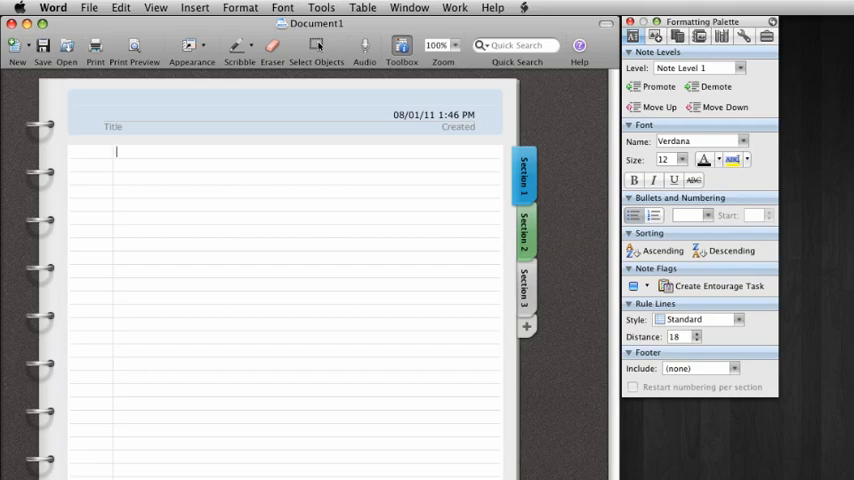
mouse_move(583, 440)
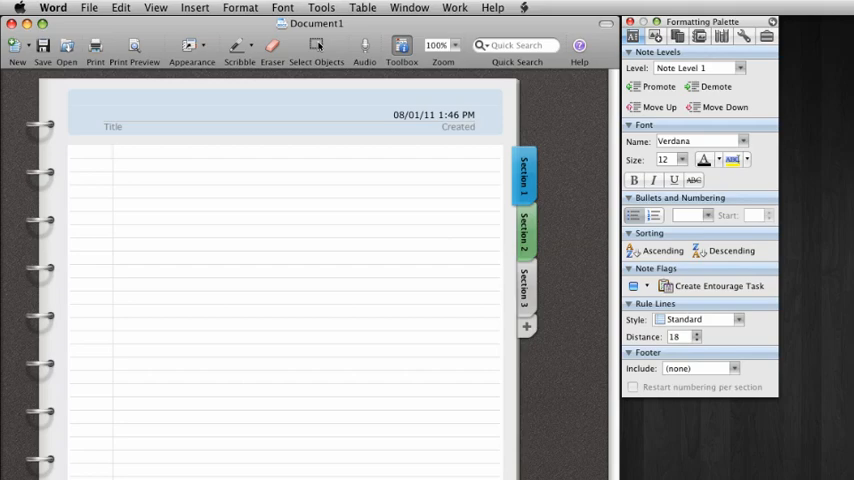
click(116, 151)
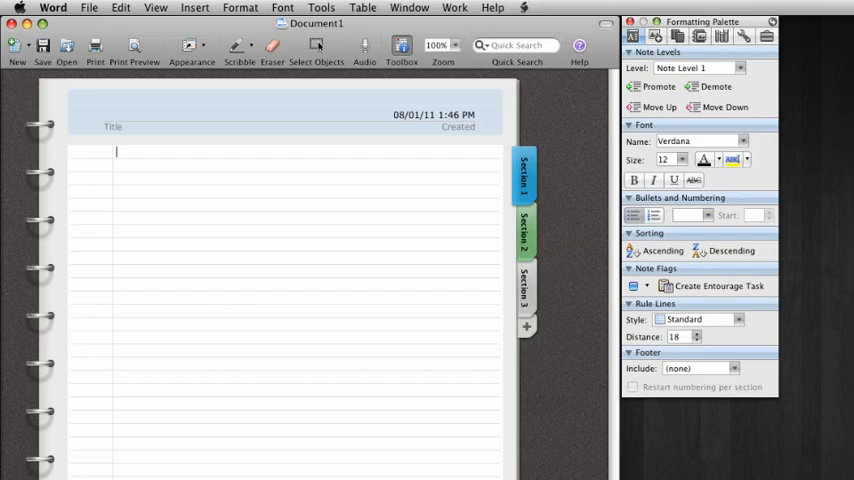
mouse_move(565, 205)
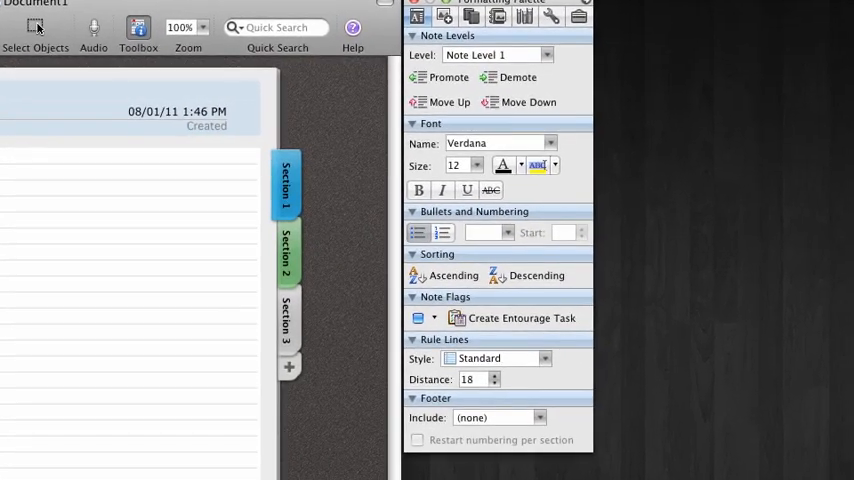
Step: Add a Section 4 tab with the + tab and bring up its context menu
click(287, 250)
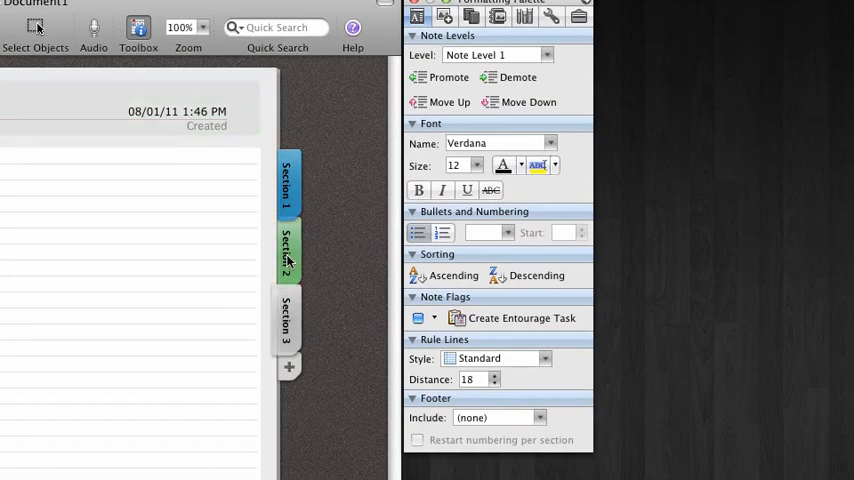
click(288, 185)
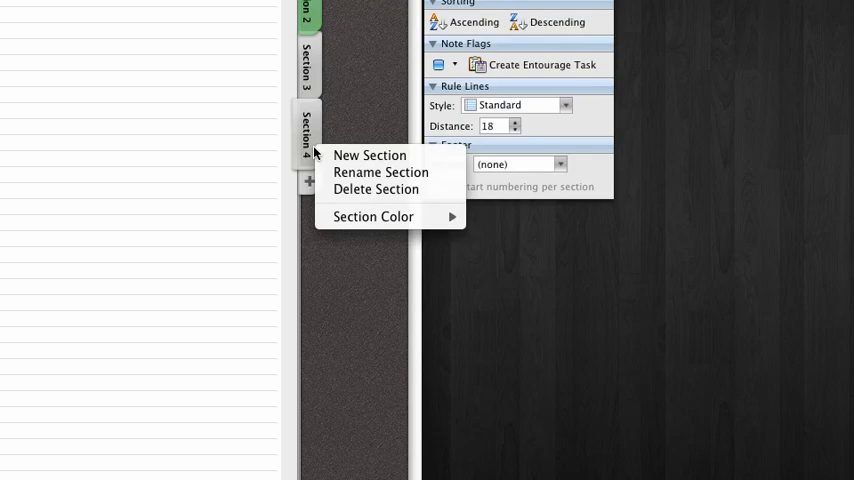
Step: Set the Section 4 tab's Section Color to Red
click(373, 216)
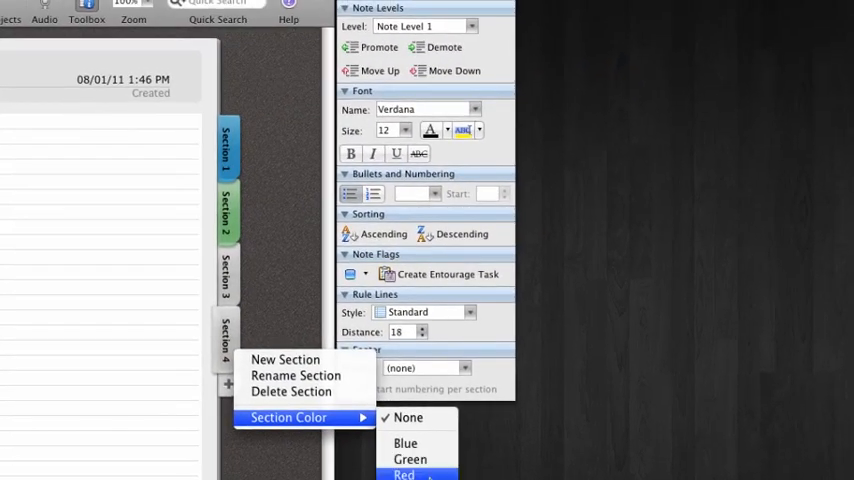
click(404, 474)
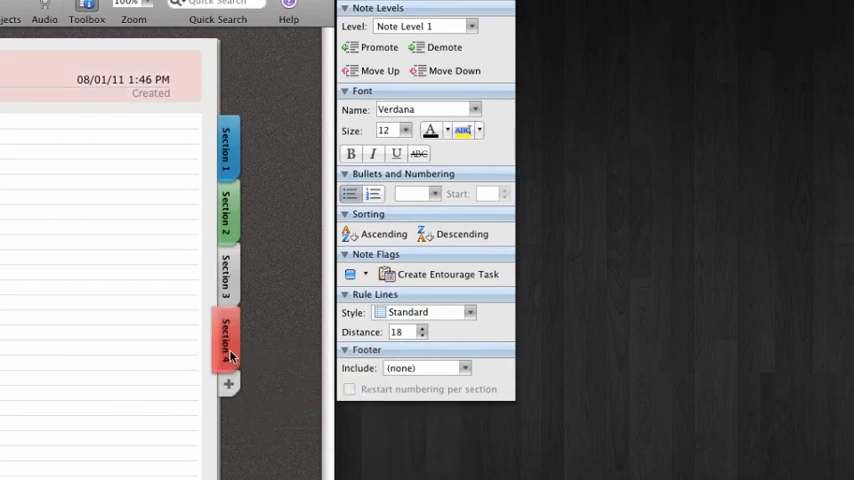
click(226, 340)
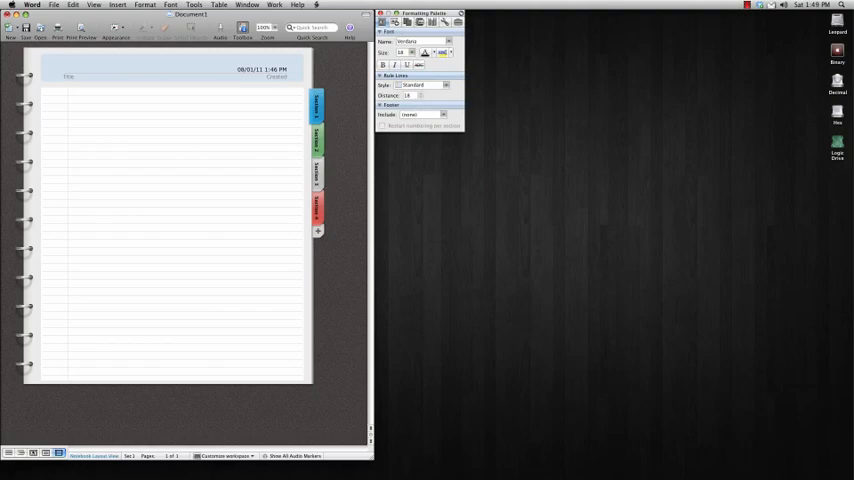
Step: Enter 'Audio Recording Tutorial' as the page title
click(62, 68)
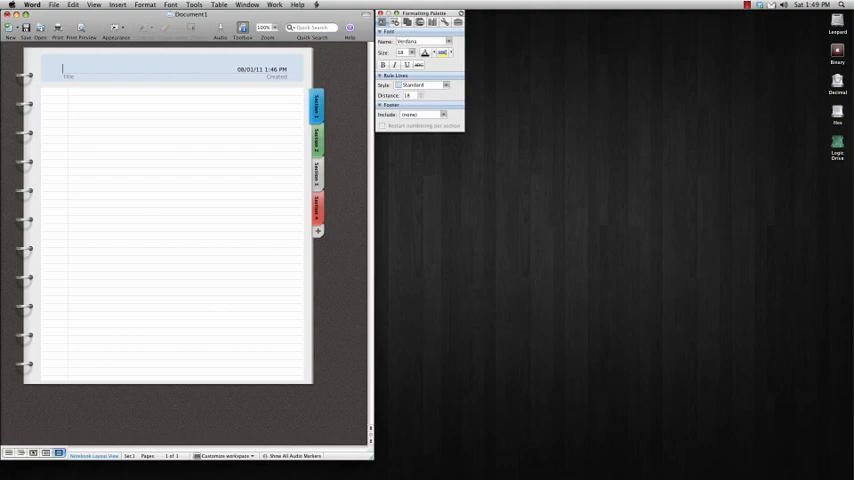
text(Audio Recording Tuto)
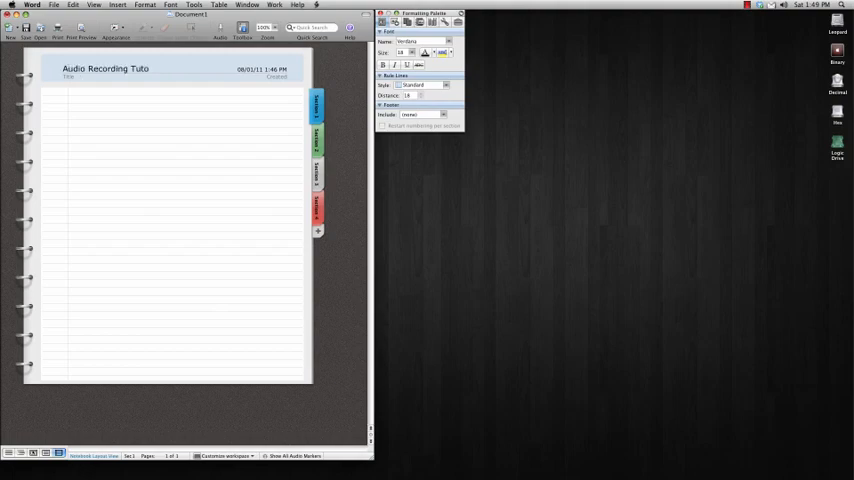
text(rial)
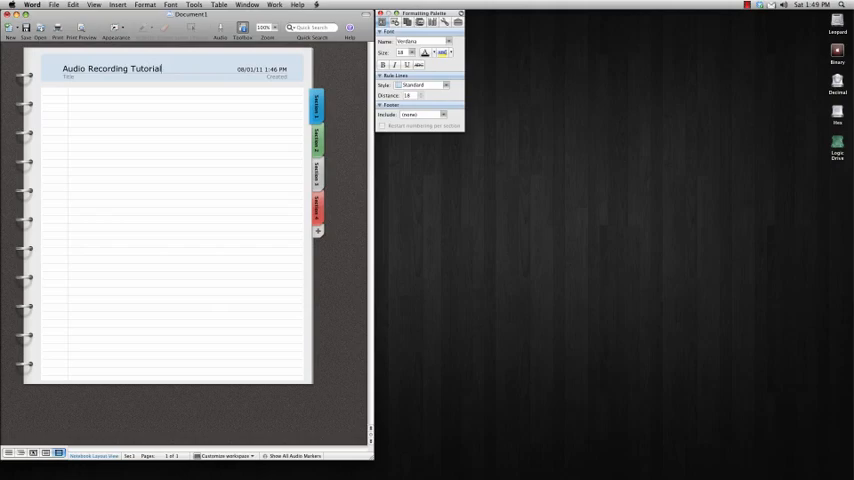
mouse_move(107, 115)
text(All)
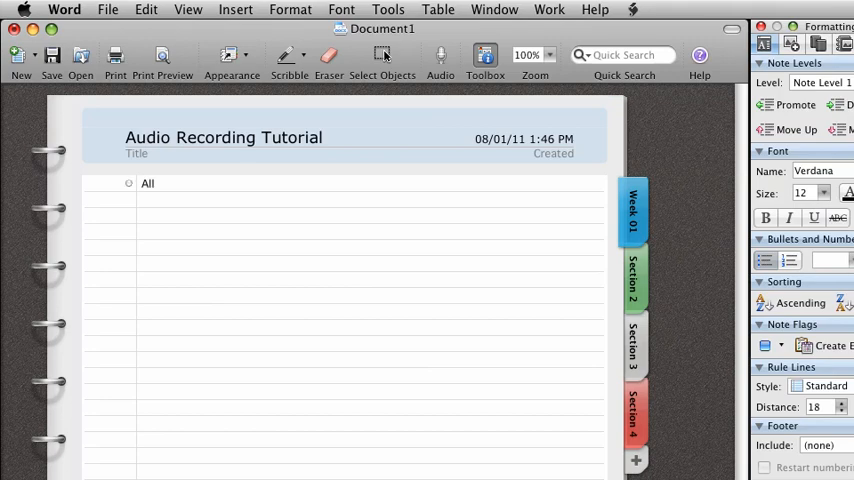
Step: Type the note 'All you need to do is type…' ending with the 'enter' key explanation
text(you need to do)
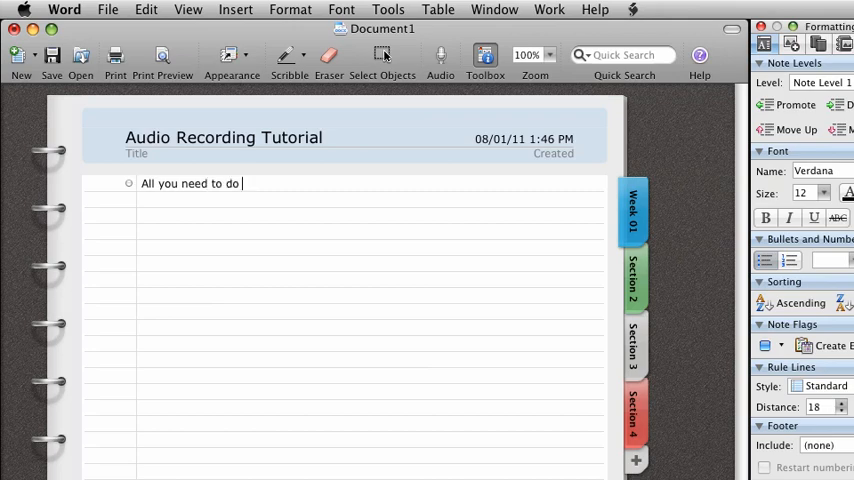
text(is type, and the text wi)
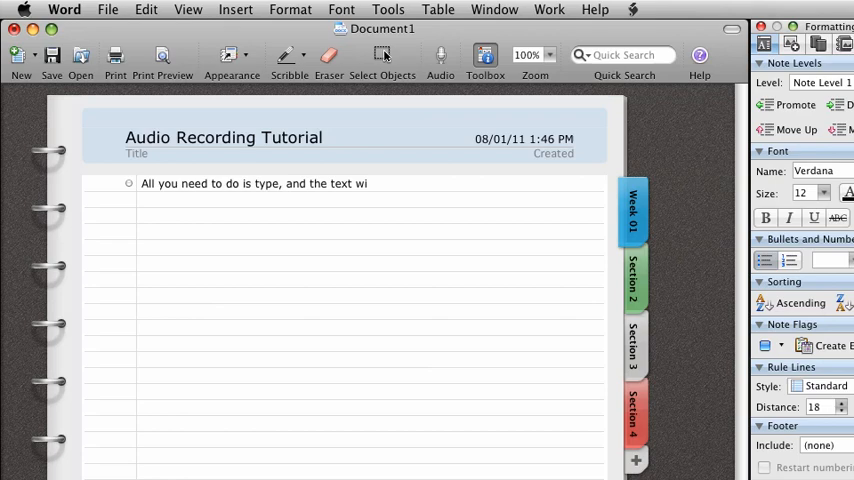
text(ll appear.)
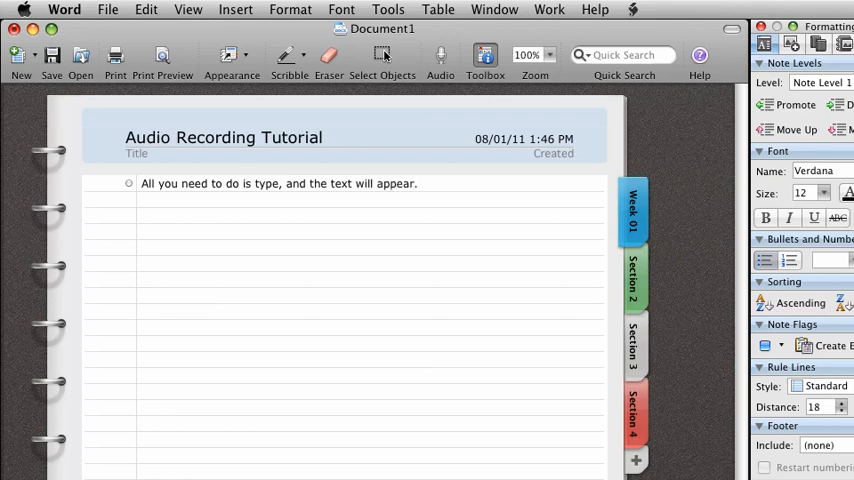
text(If you want)
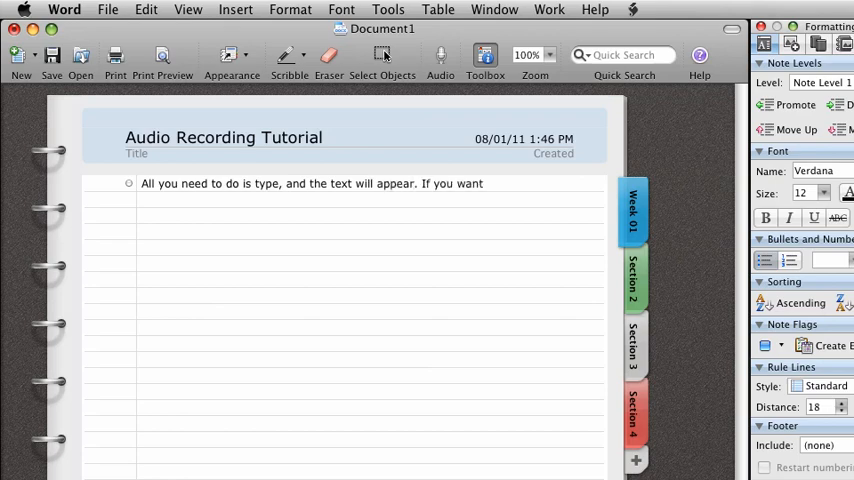
text(to create a new)
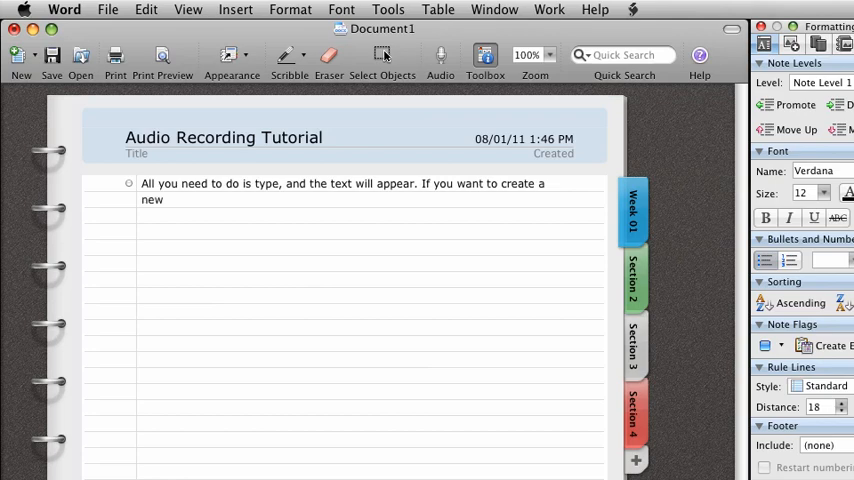
text(tab)
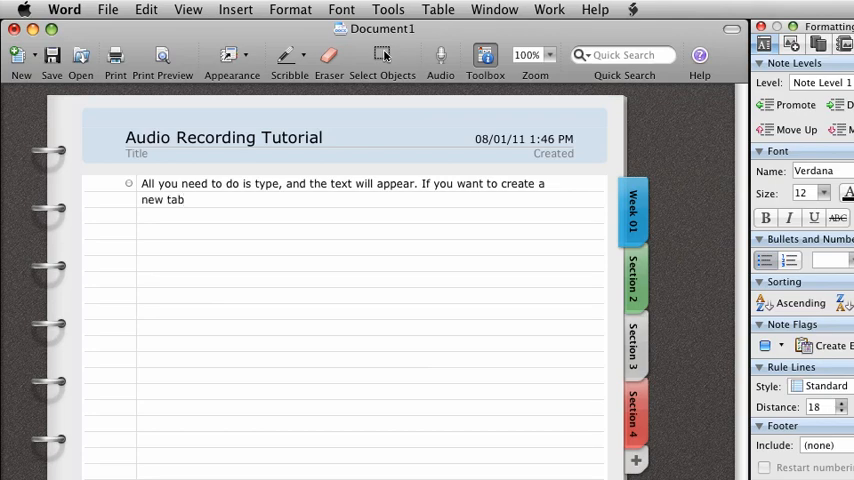
text(, you simply pre)
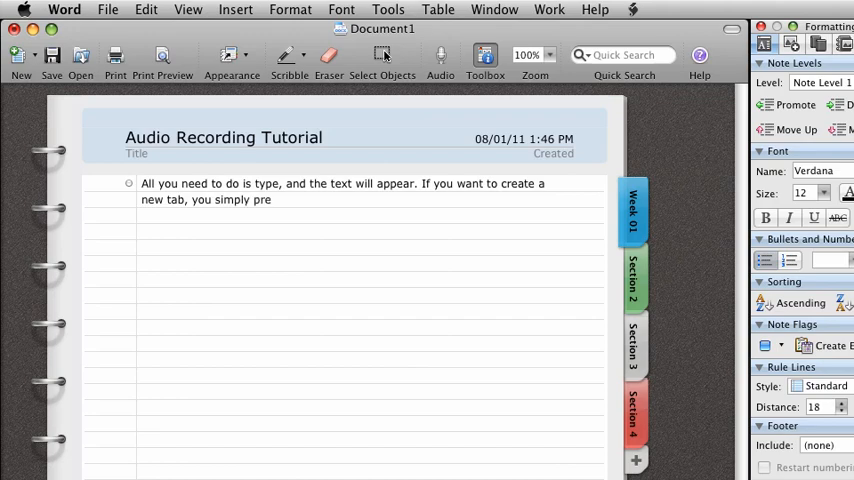
text(ss the 'enter)
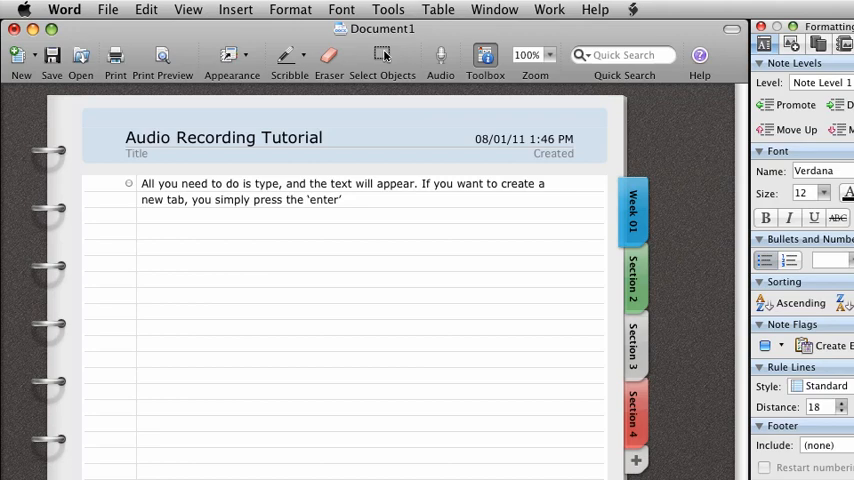
text(key.)
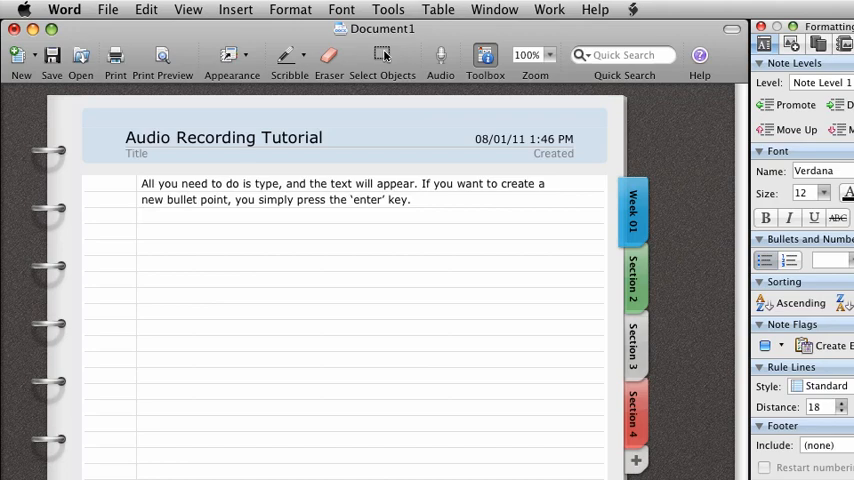
key(return)
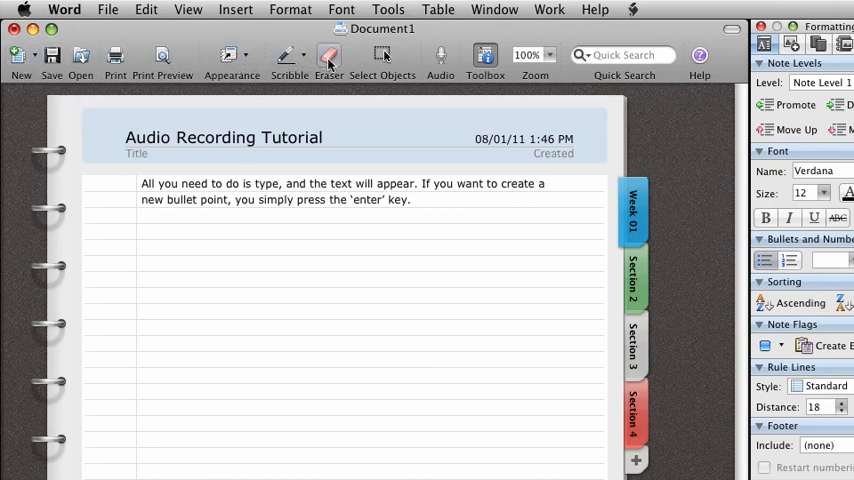
mouse_move(289, 56)
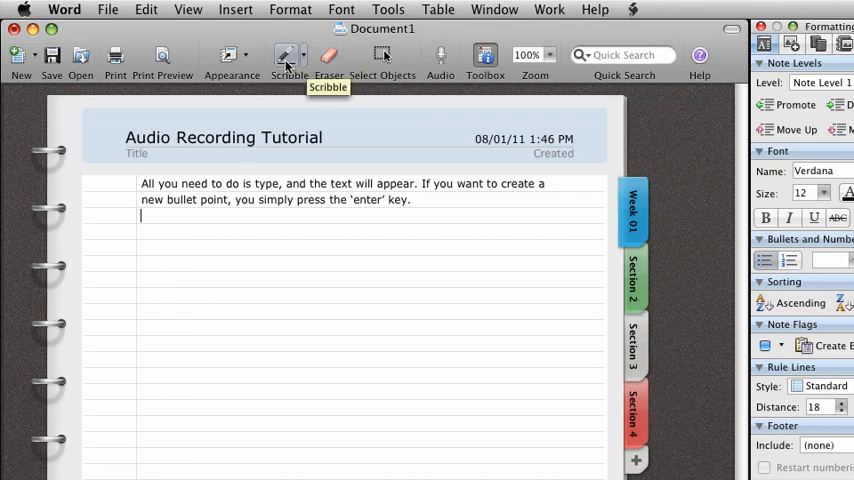
mouse_move(289, 57)
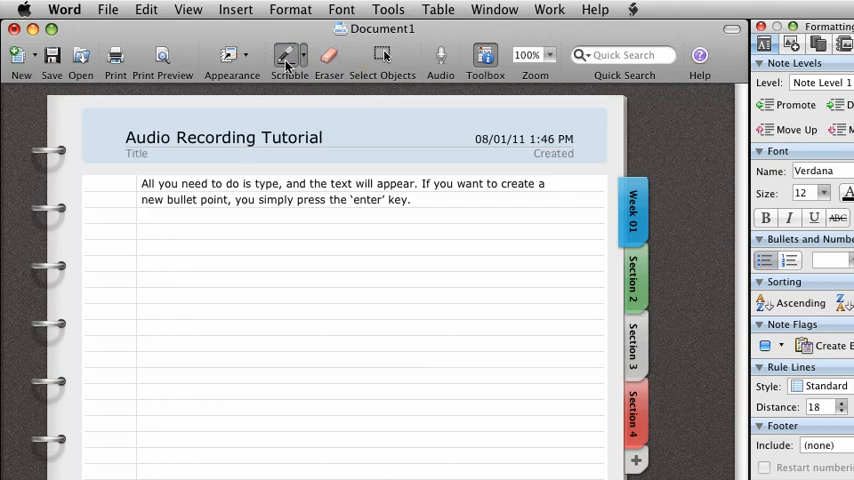
Step: Sketch an apple with the Scribble tool and drag it under the first note
click(289, 55)
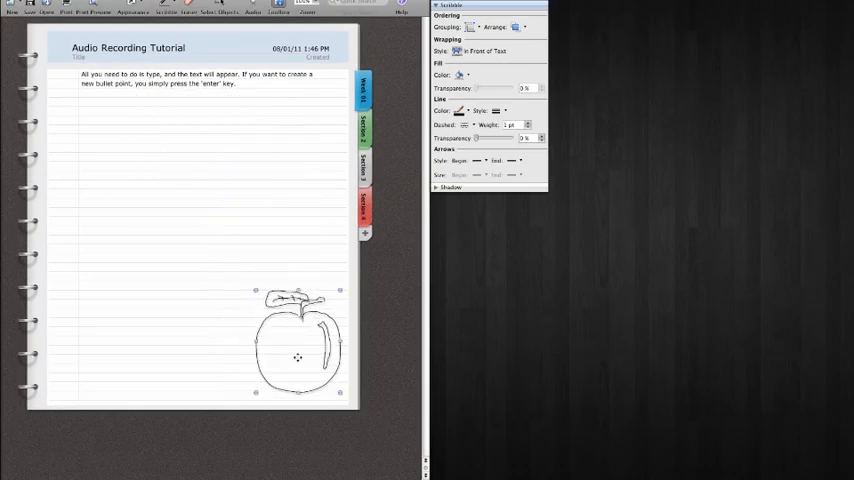
drag(298, 348, 131, 151)
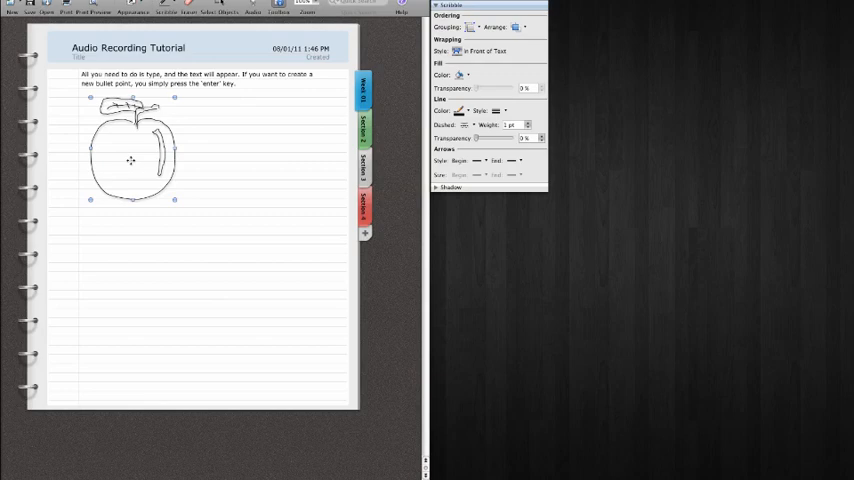
drag(131, 150, 298, 352)
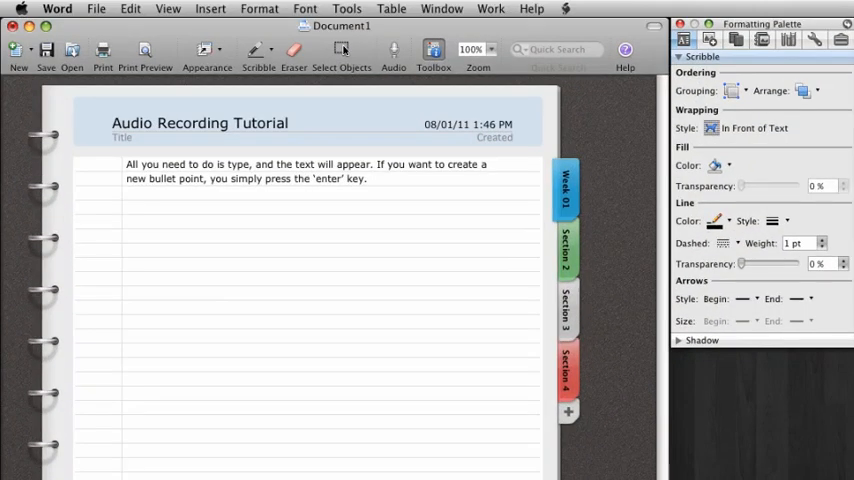
mouse_move(392, 50)
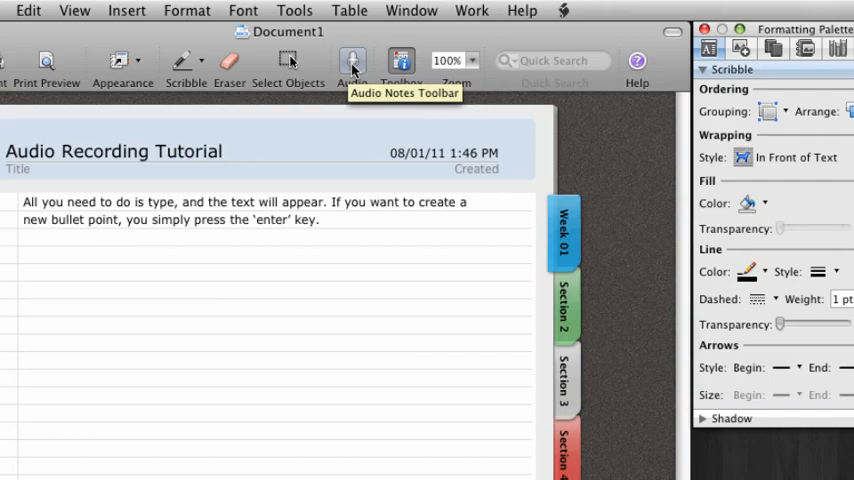
Step: Show the Audio Notes toolbar from the toolbar's Audio button
click(353, 60)
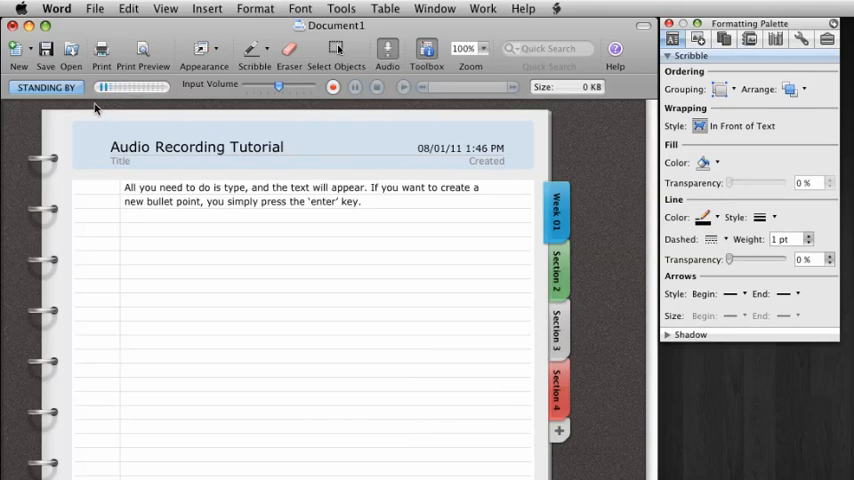
mouse_move(147, 93)
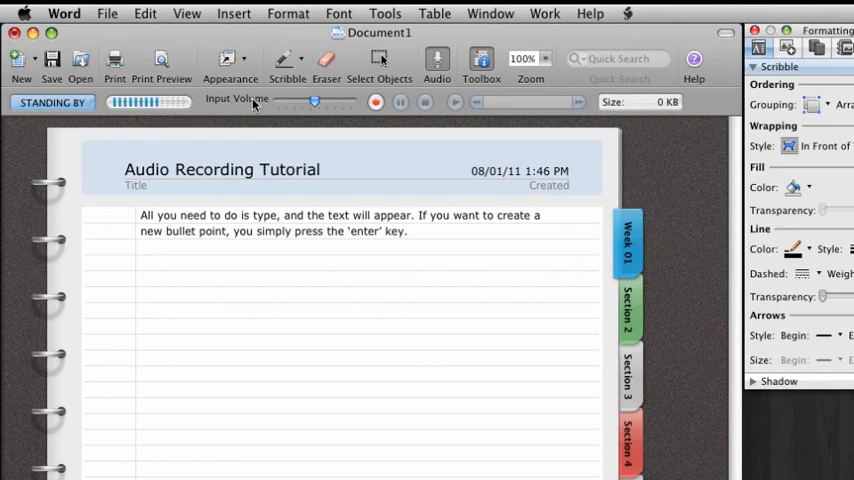
mouse_move(315, 103)
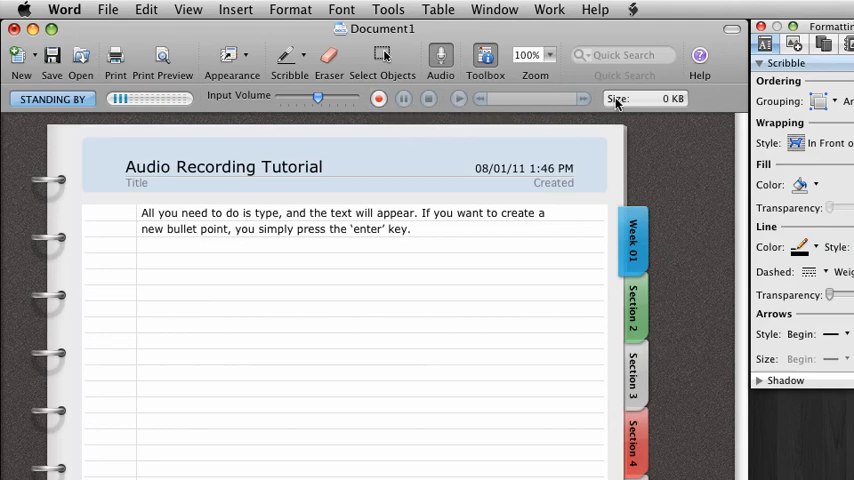
mouse_move(633, 102)
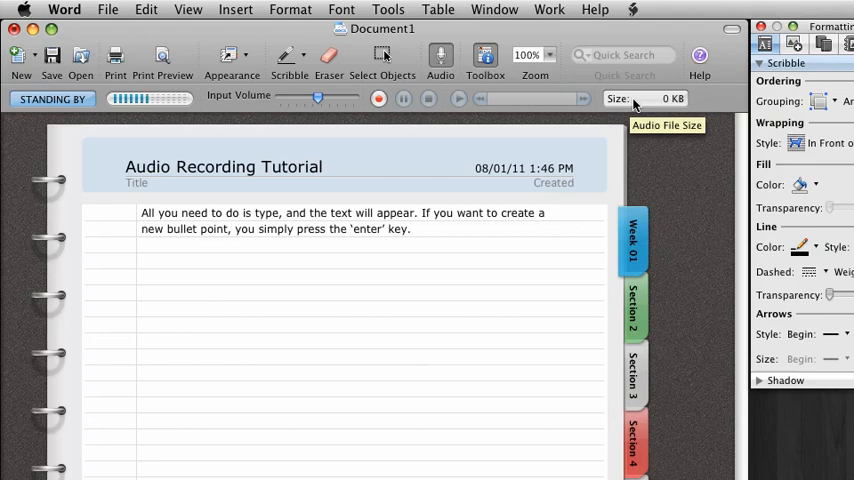
mouse_move(623, 218)
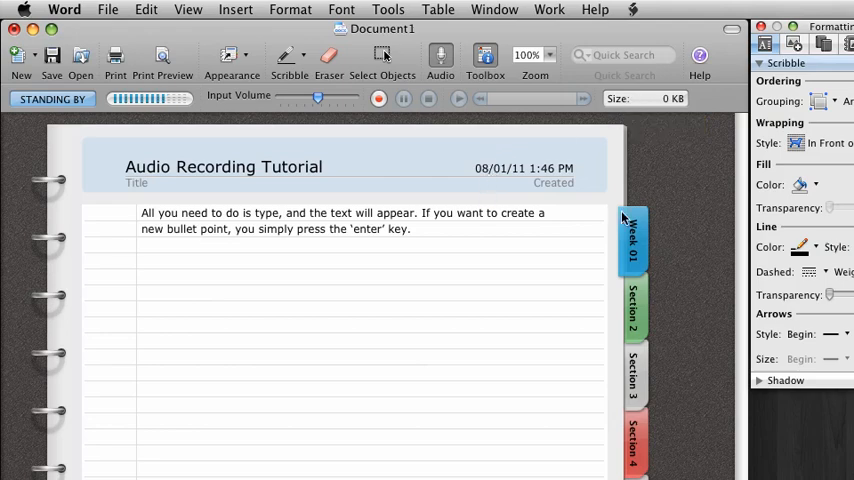
mouse_move(673, 194)
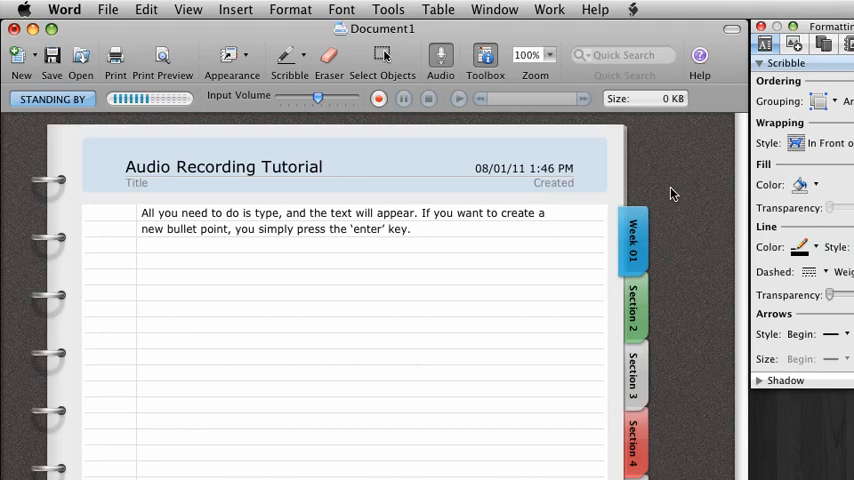
mouse_move(638, 181)
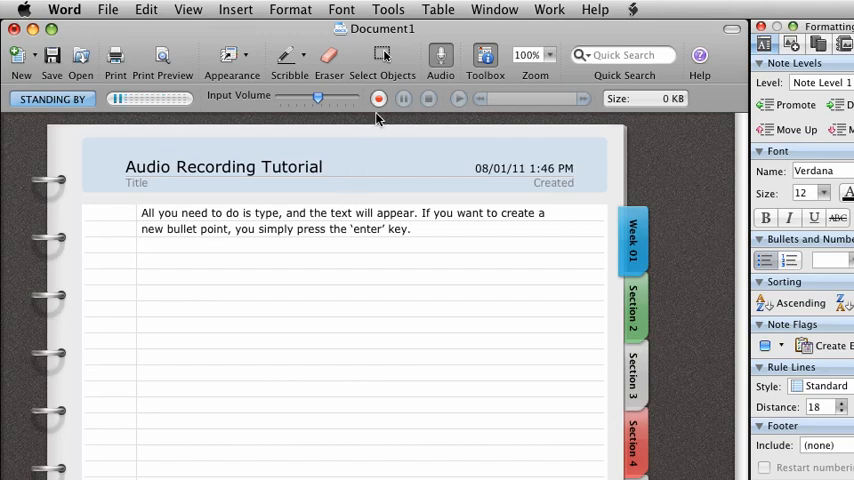
mouse_move(378, 98)
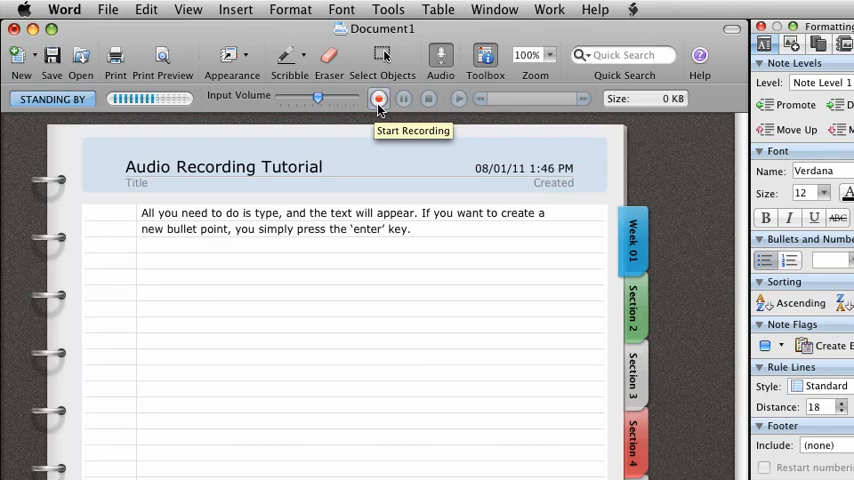
Step: Start recording and type 'The professor is explaining a story about spelling the word desserts backwards.'
click(378, 98)
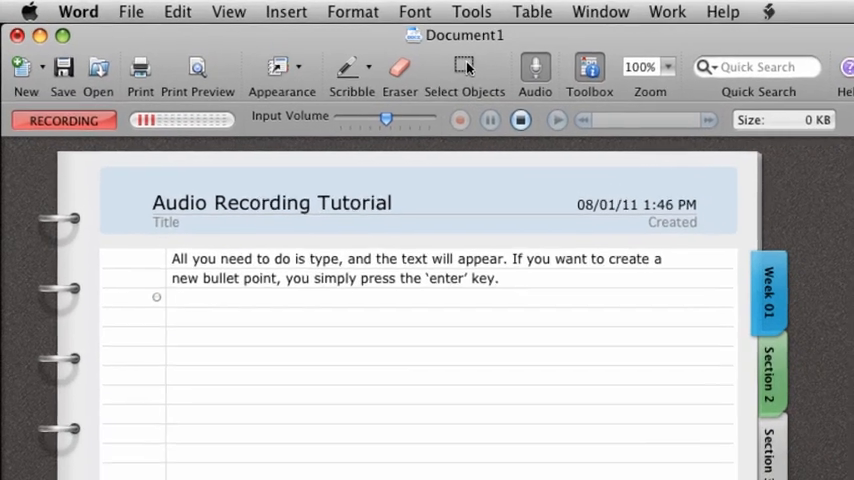
text(The pro)
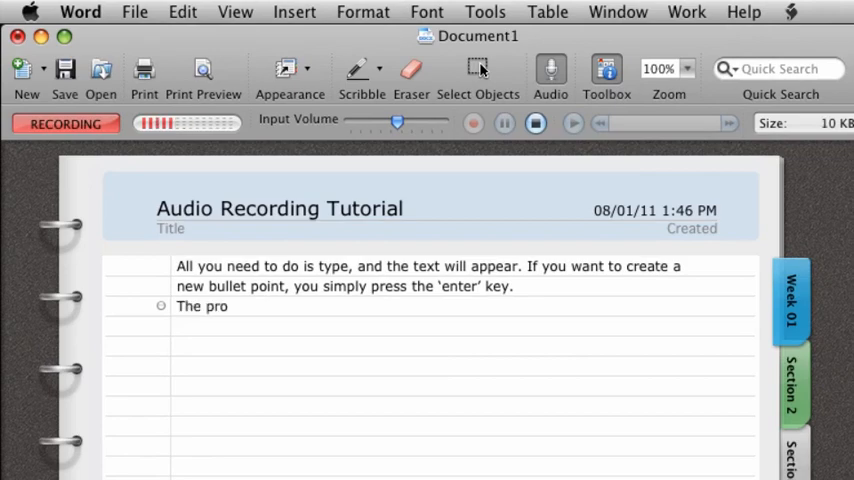
text(fessor is)
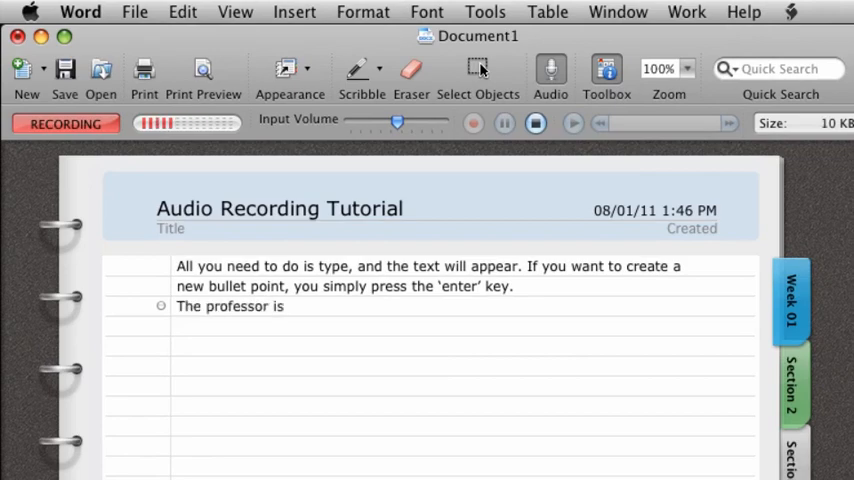
text(expl)
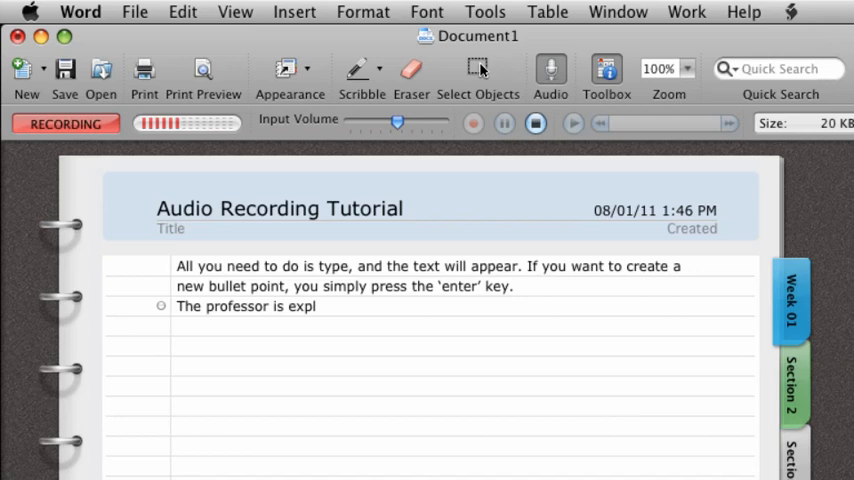
text(aining)
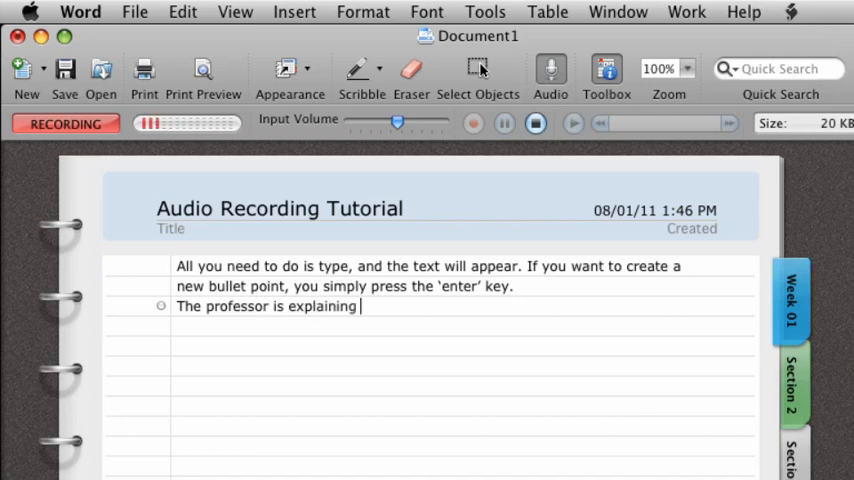
text(a story about s)
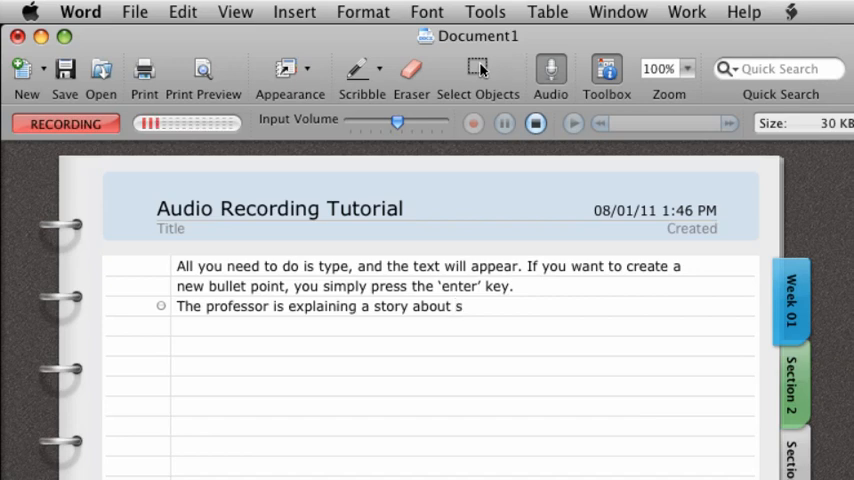
text(pelling the word ‘de)
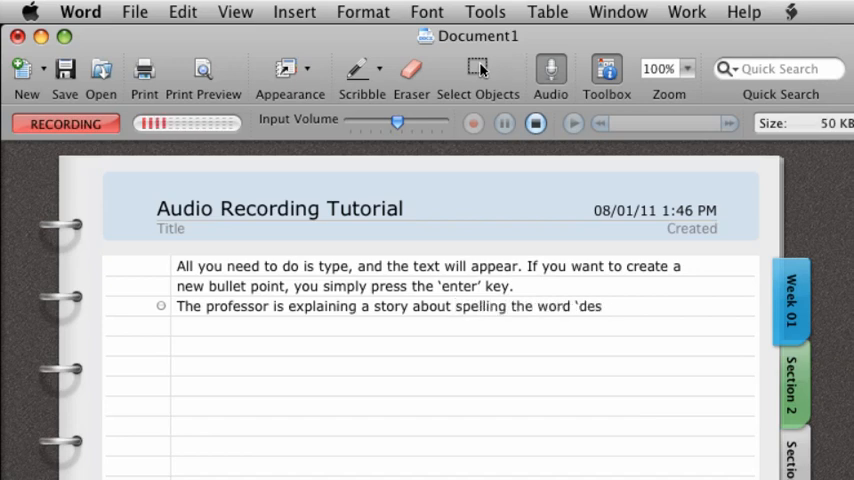
text(serts' backwards)
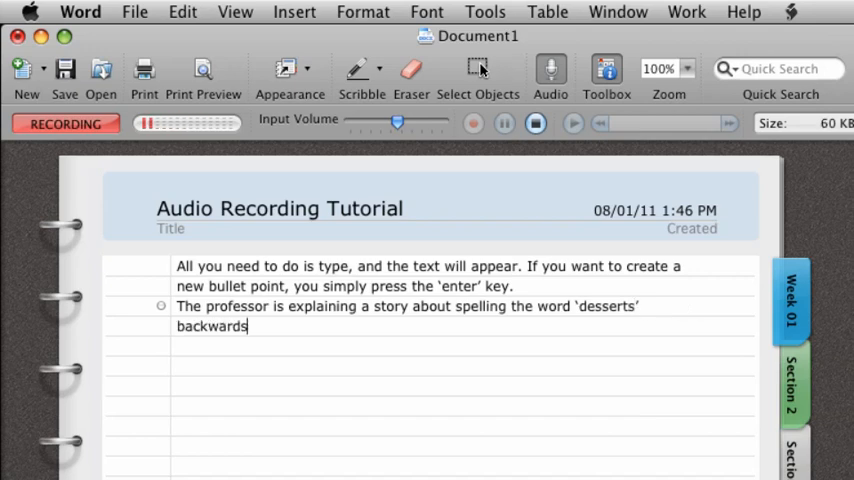
text(.)
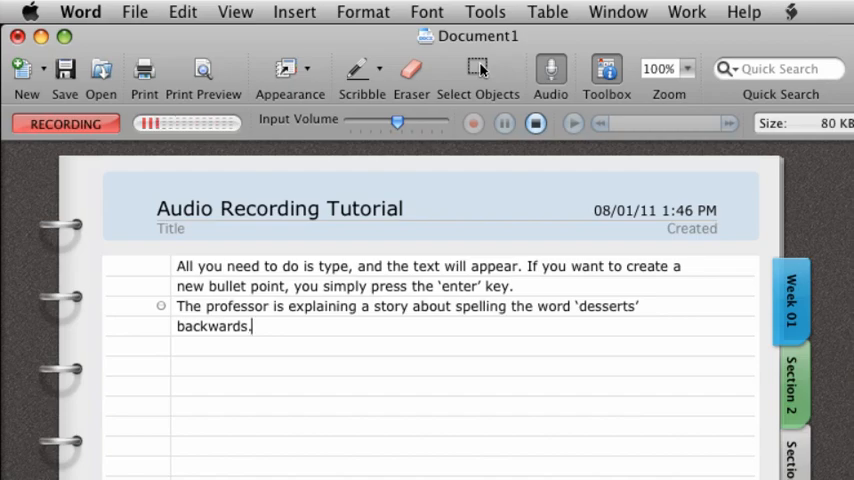
Step: Stop recording, play back the 32-second clip, then stop playback
click(528, 122)
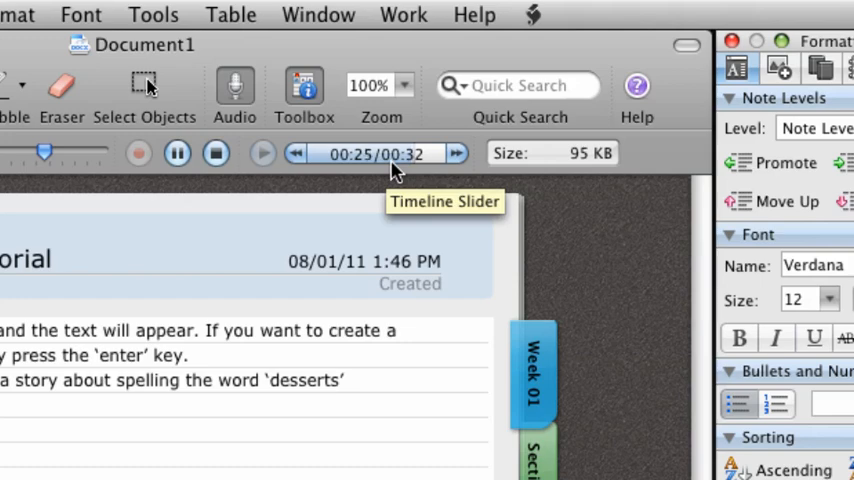
click(216, 152)
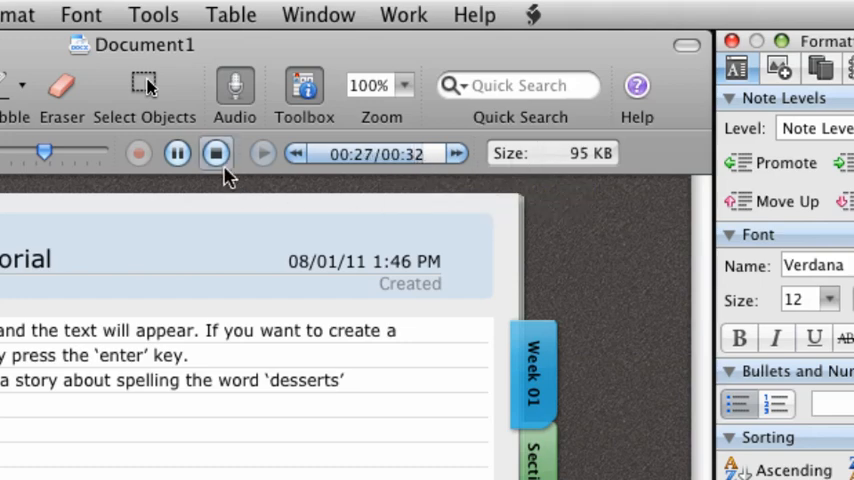
click(216, 153)
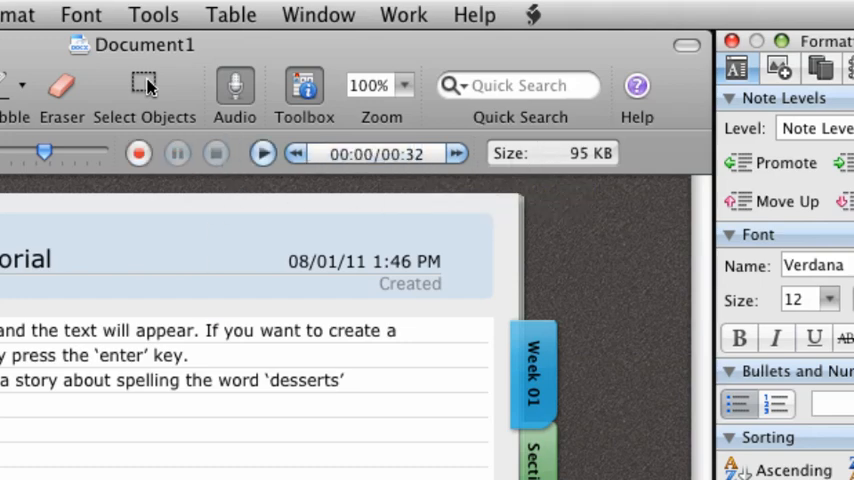